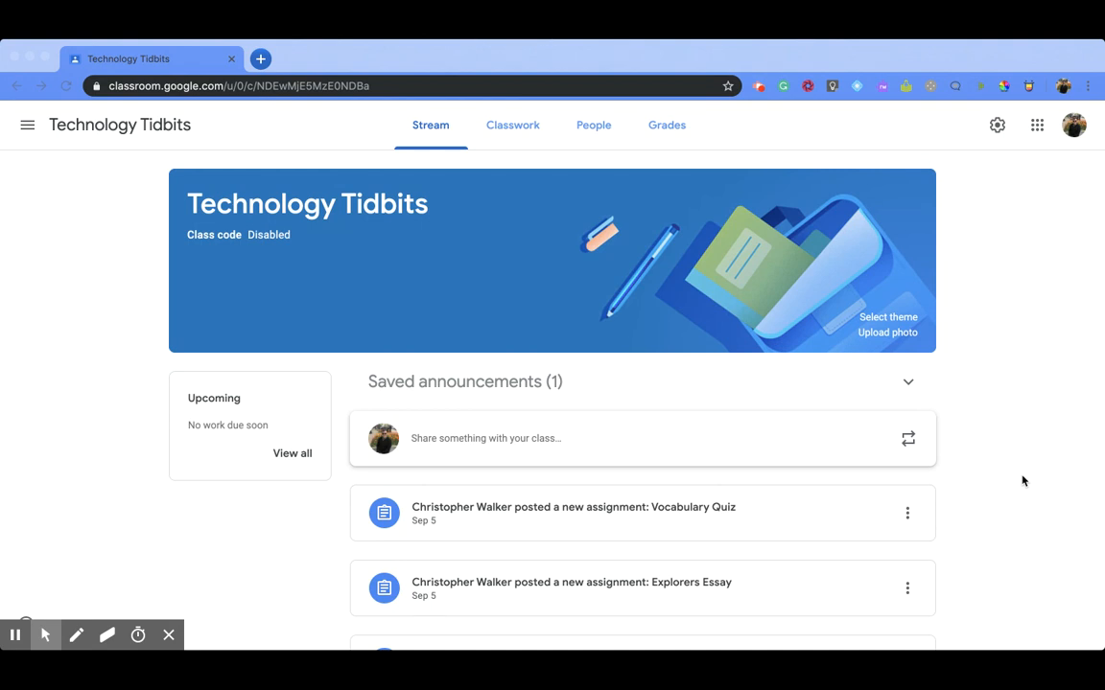
mouse_move(752, 261)
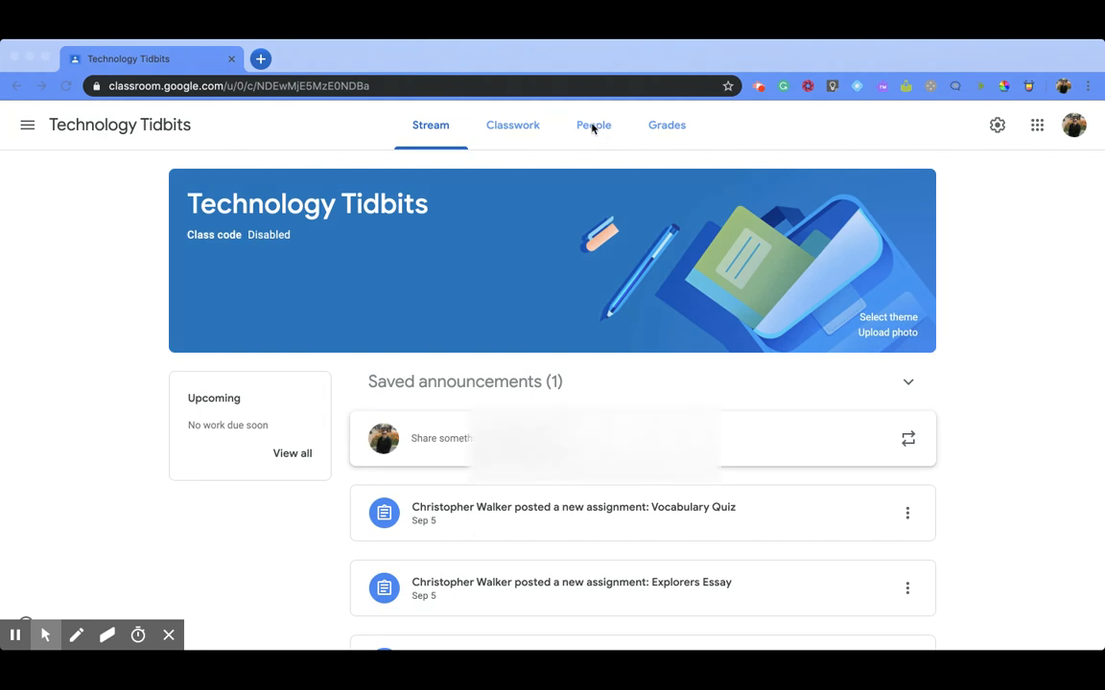
- On the People roster, select all students and choose Email from the Actions menu
left_click(592, 124)
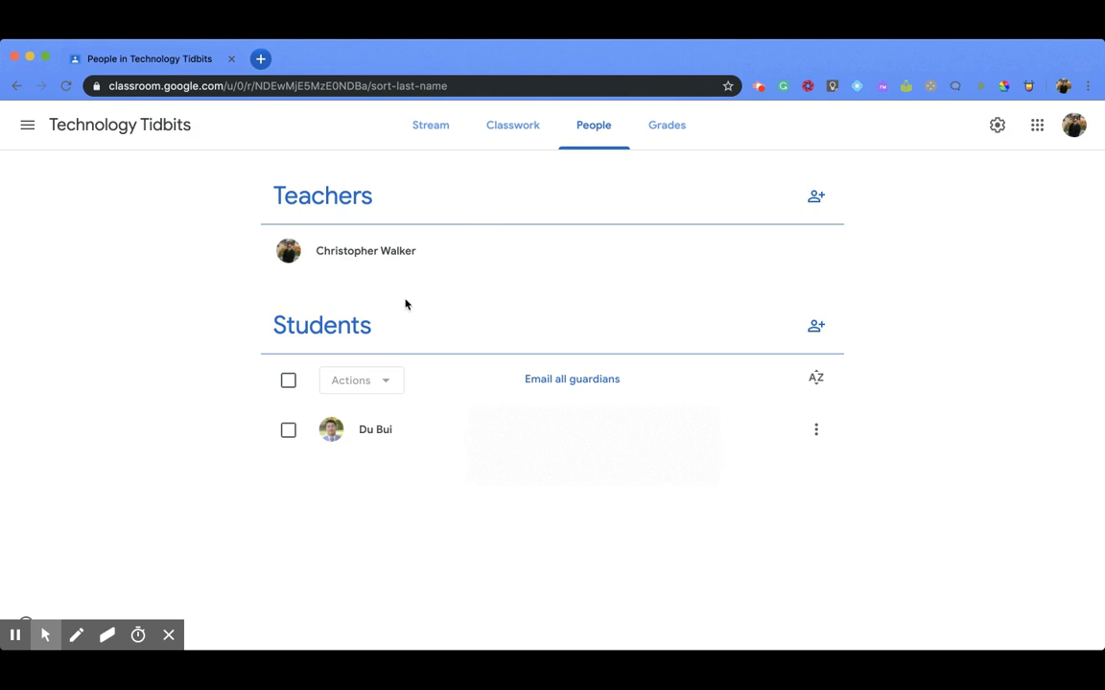
mouse_move(309, 379)
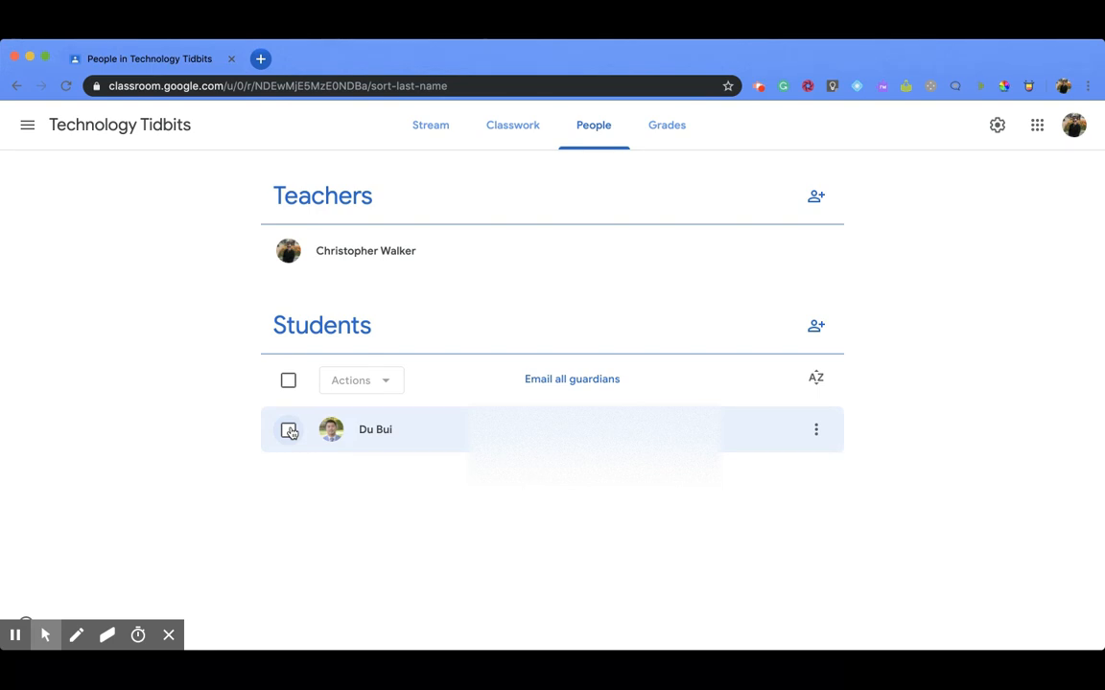
left_click(289, 431)
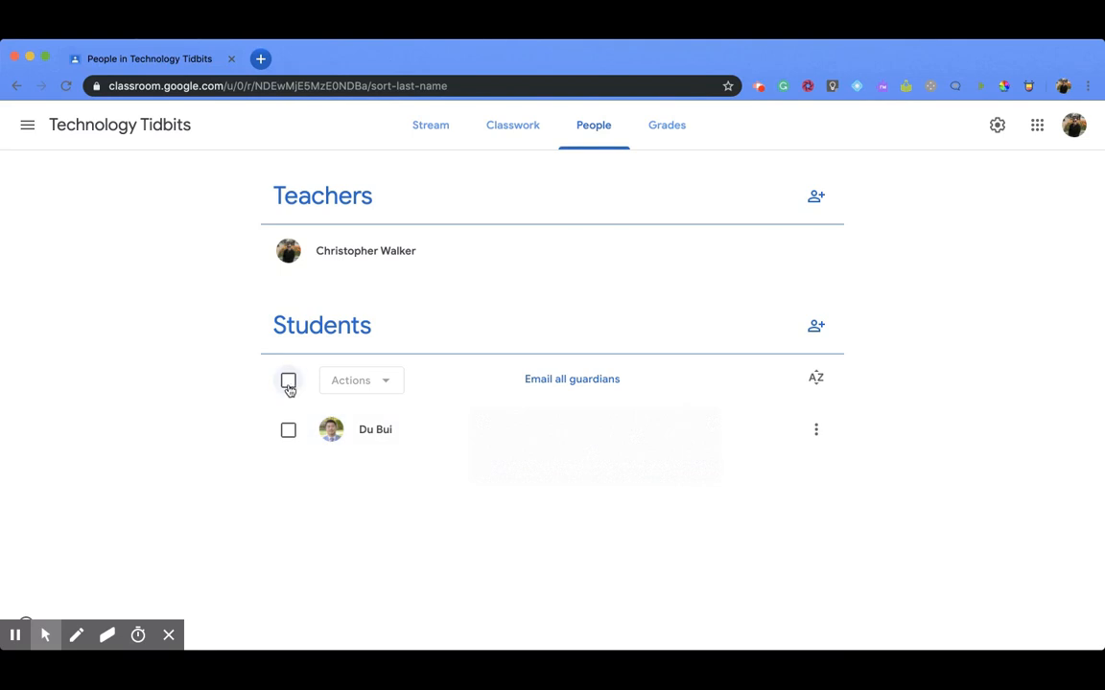
left_click(288, 380)
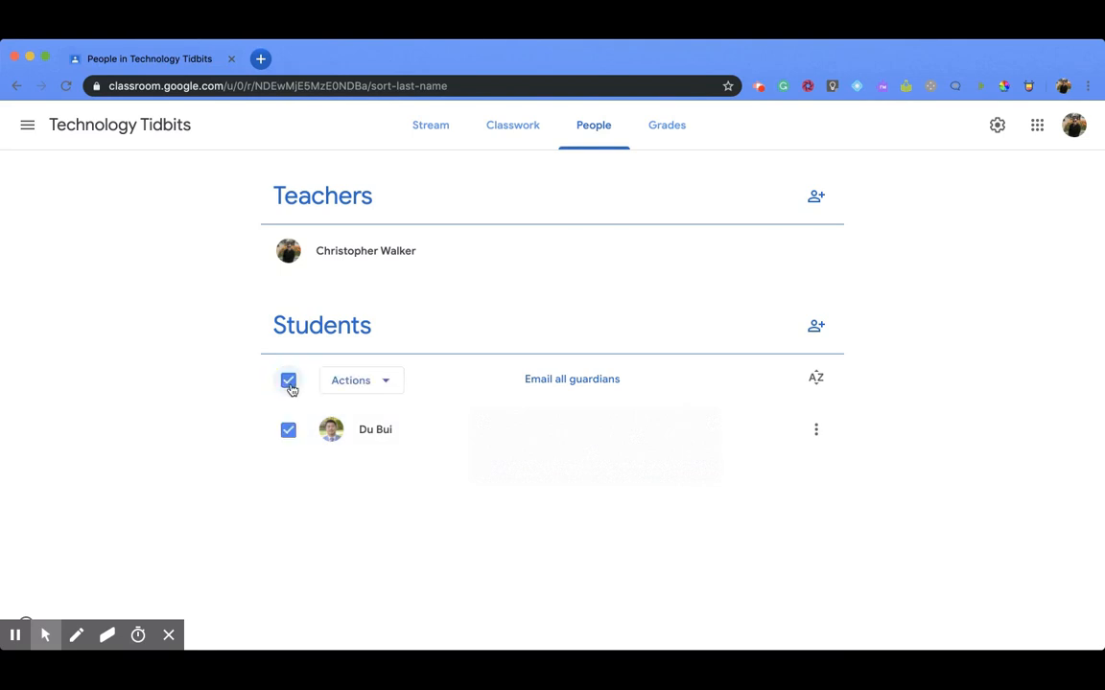
mouse_move(317, 469)
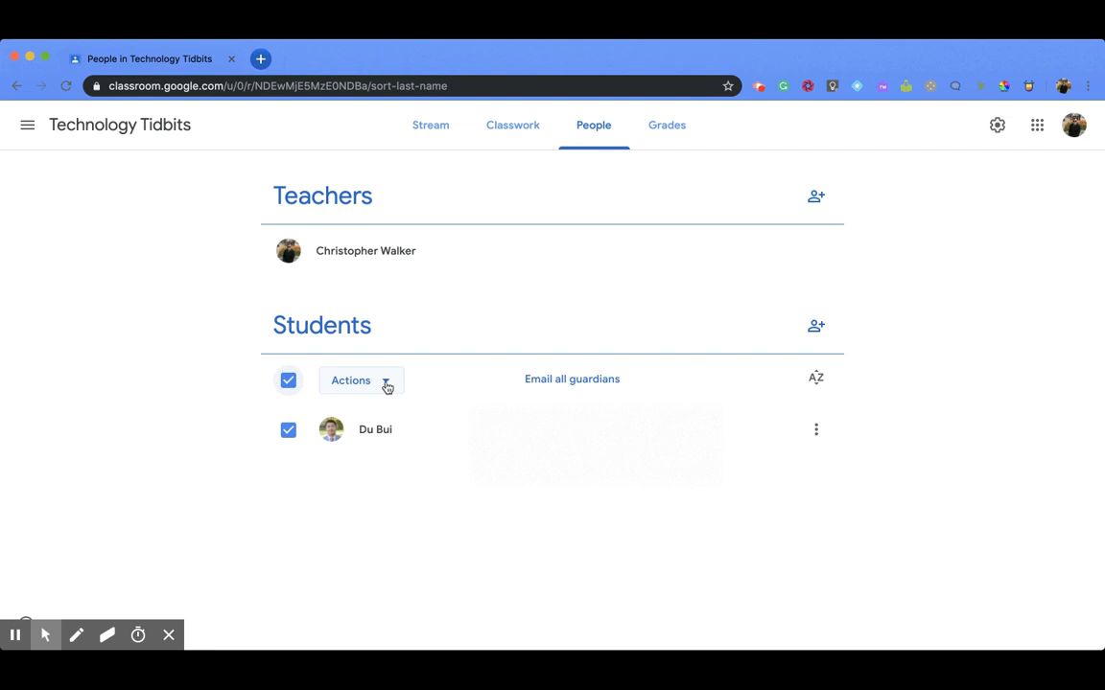
left_click(360, 381)
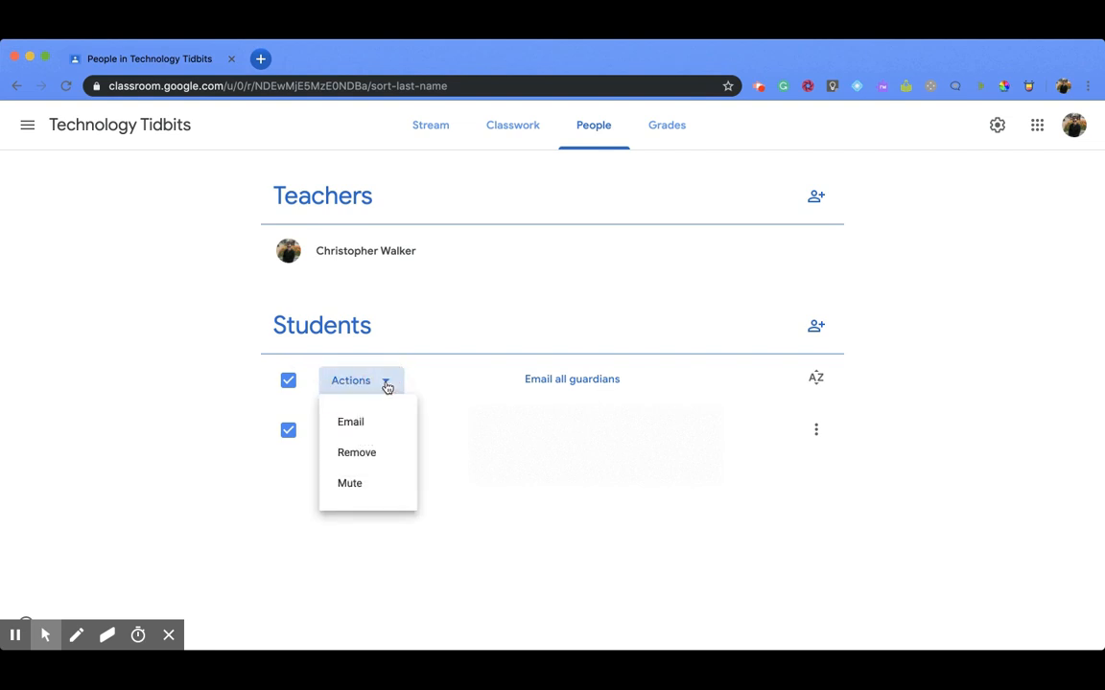
mouse_move(357, 424)
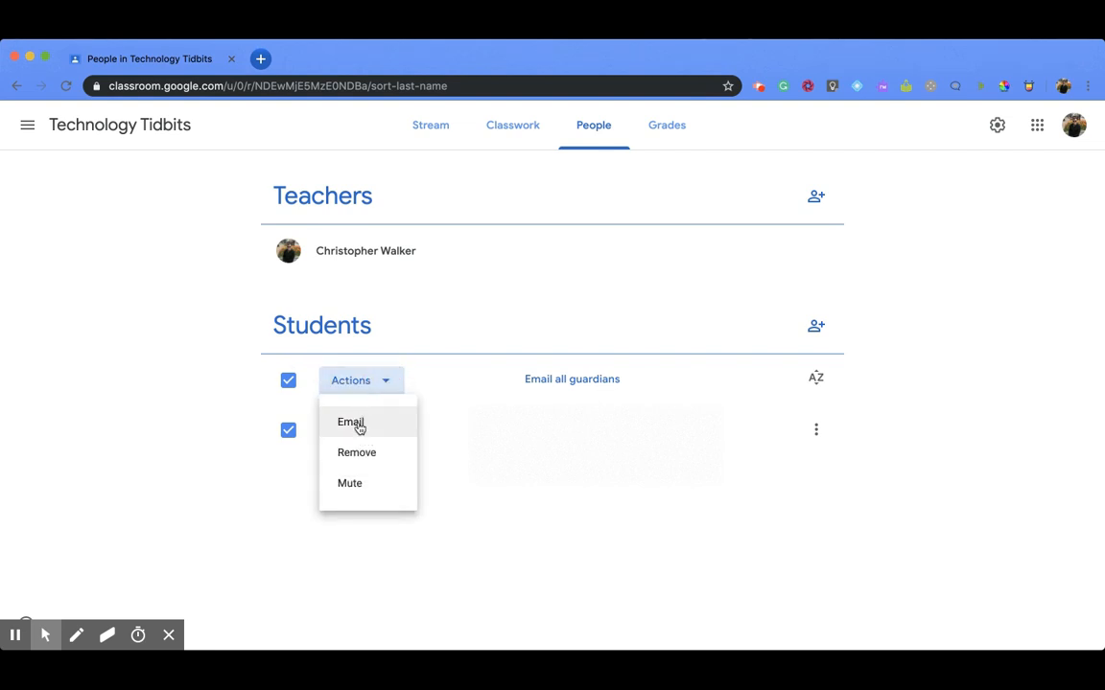
left_click(352, 422)
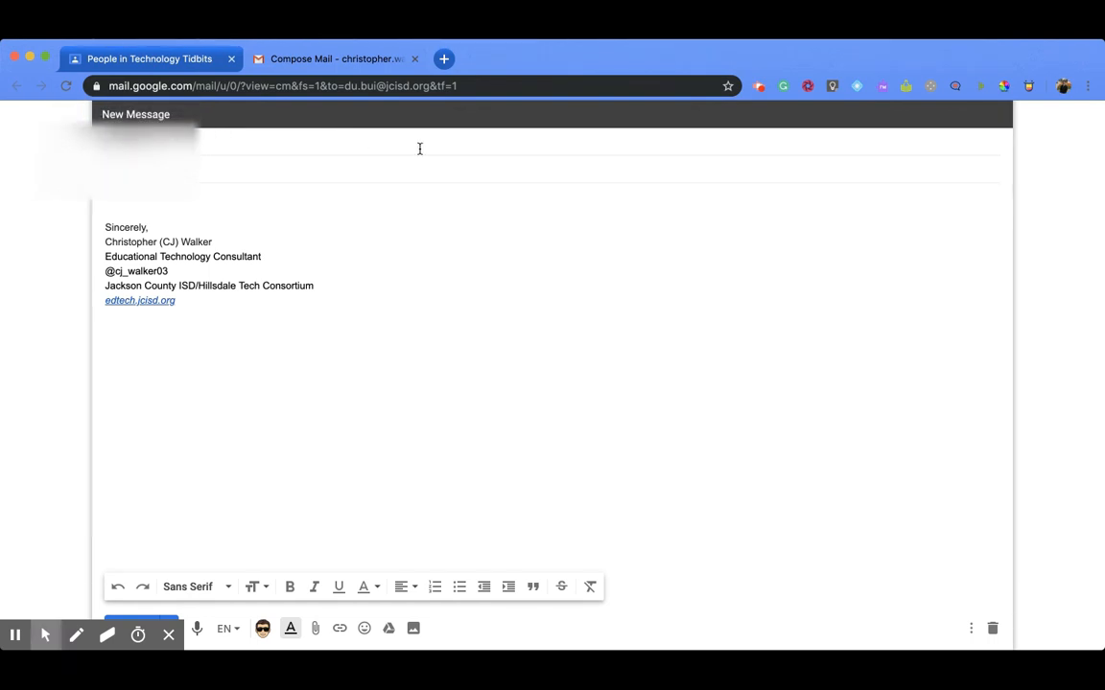
mouse_move(171, 207)
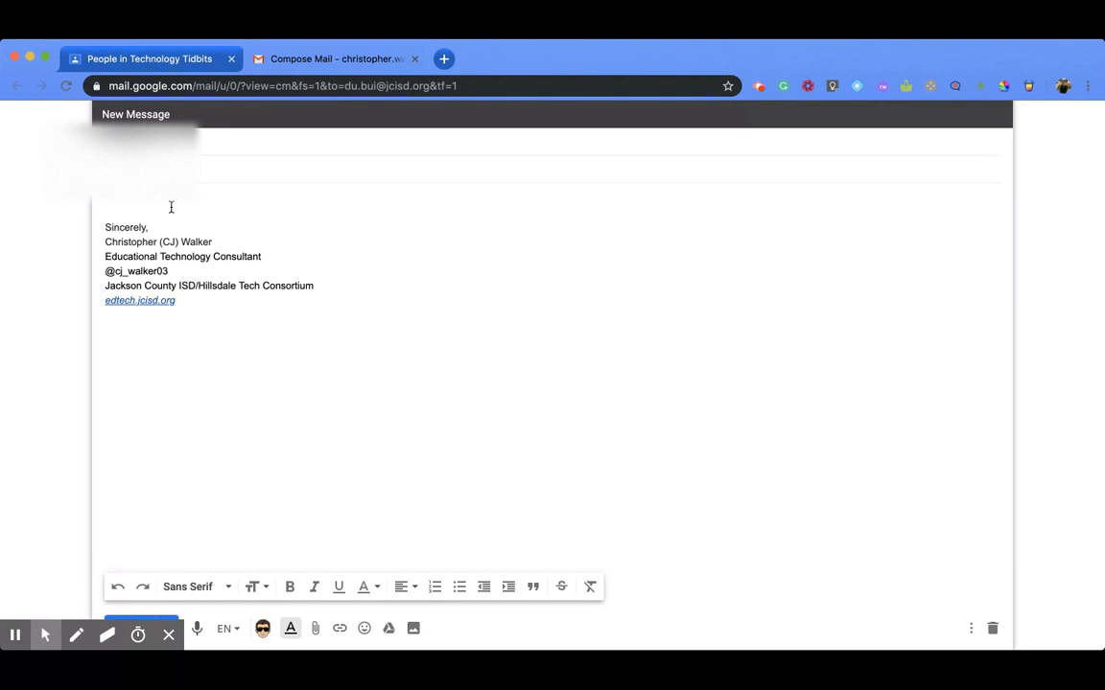
mouse_move(447, 322)
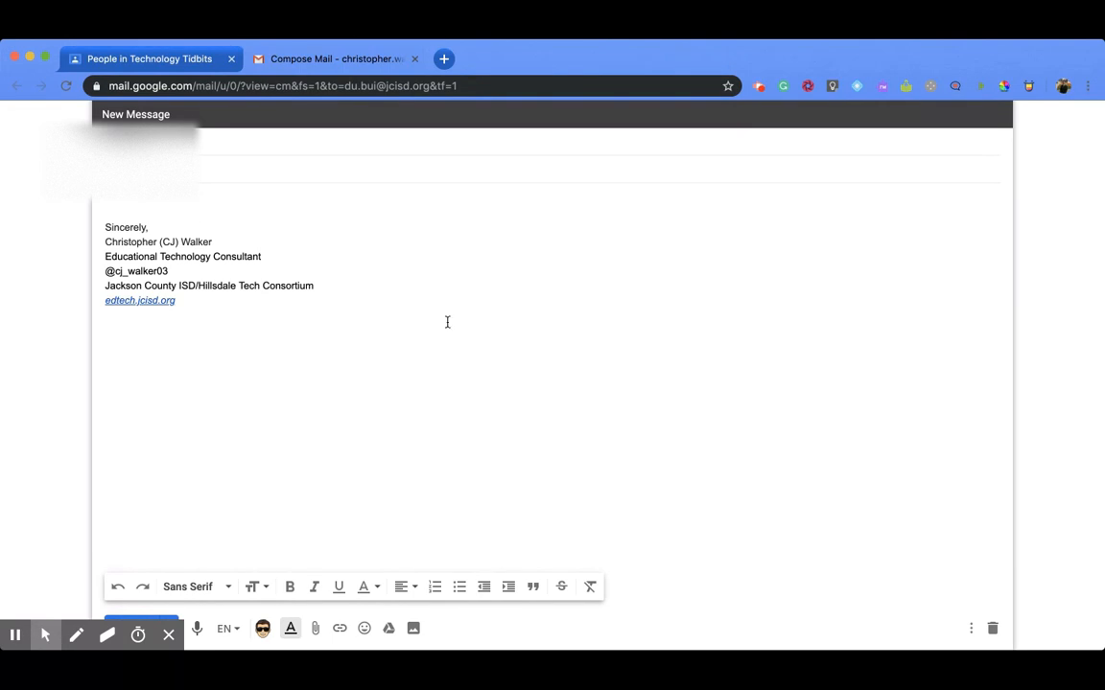
mouse_move(763, 589)
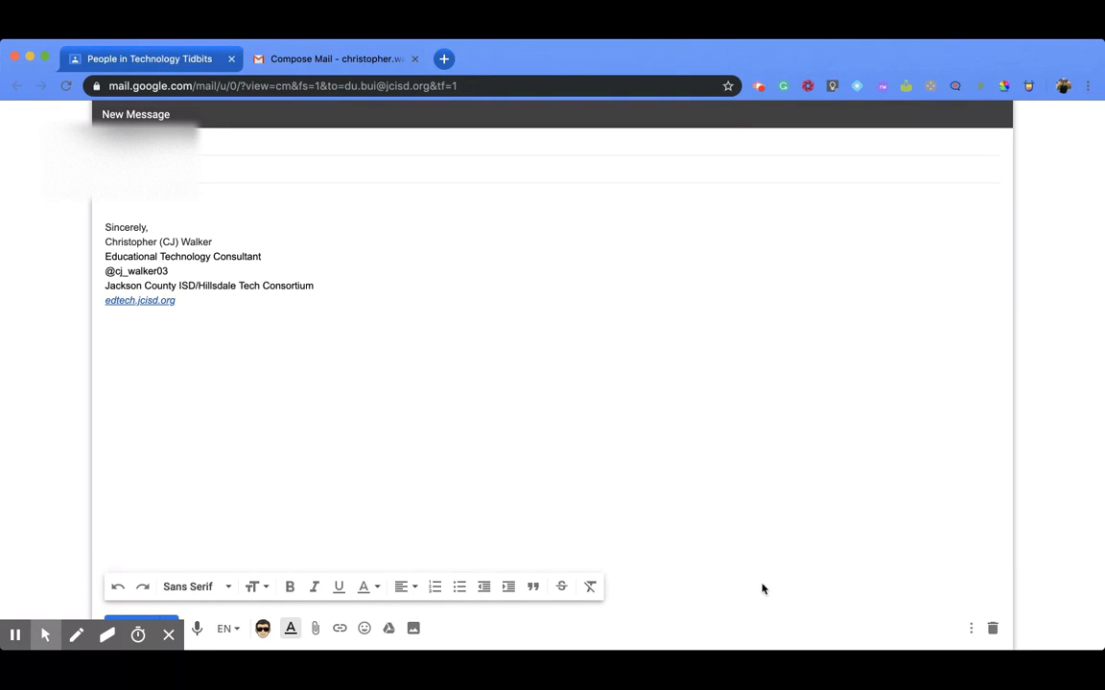
- Review the Gmail draft to the student, then switch back to the Classroom People tab
left_click(153, 57)
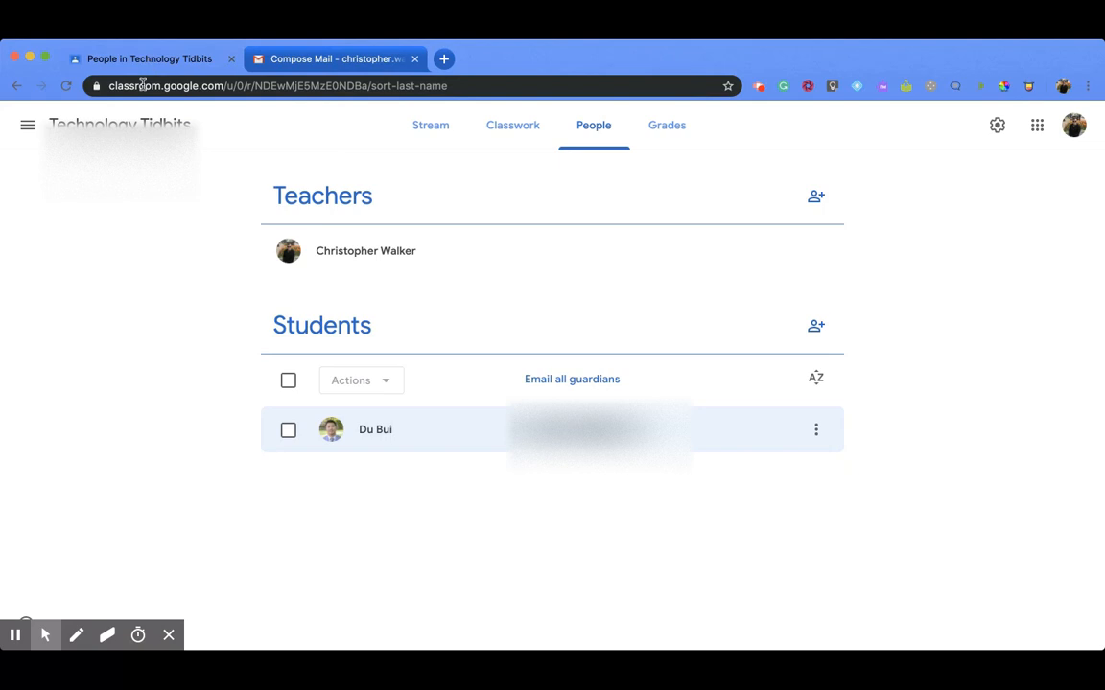
mouse_move(215, 363)
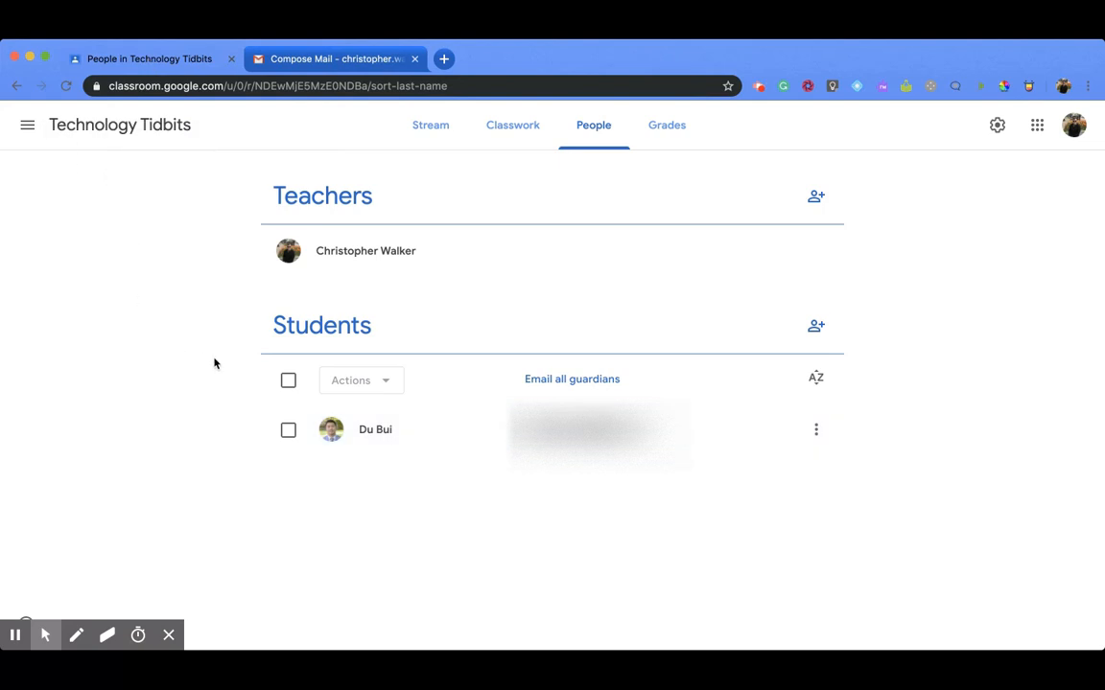
mouse_move(245, 376)
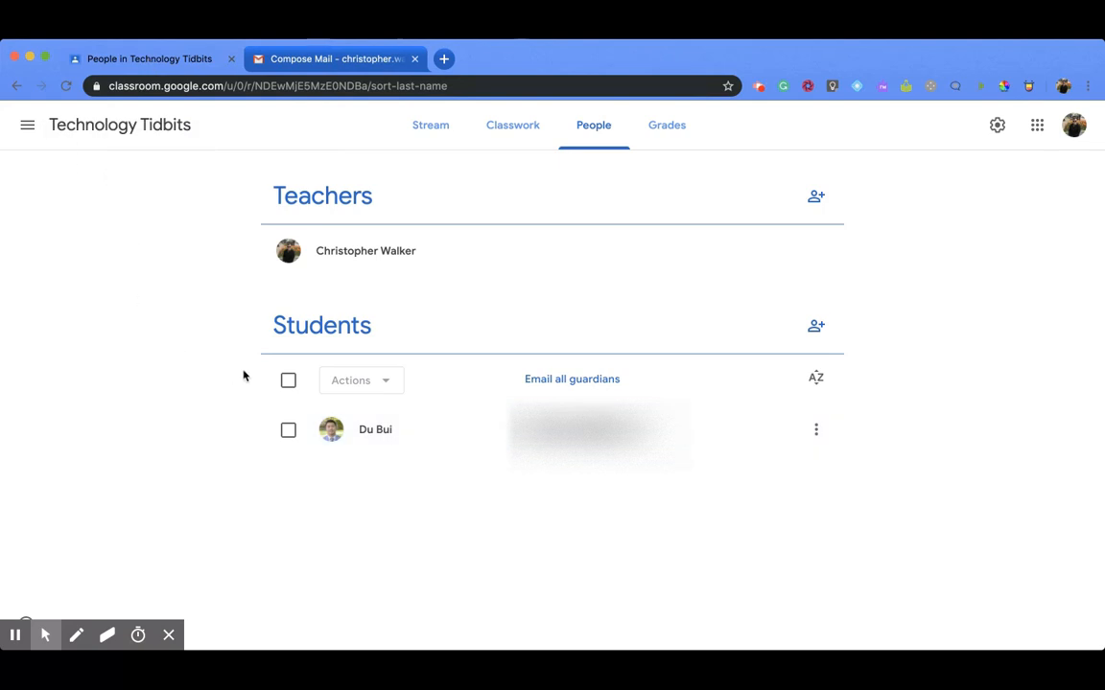
mouse_move(535, 394)
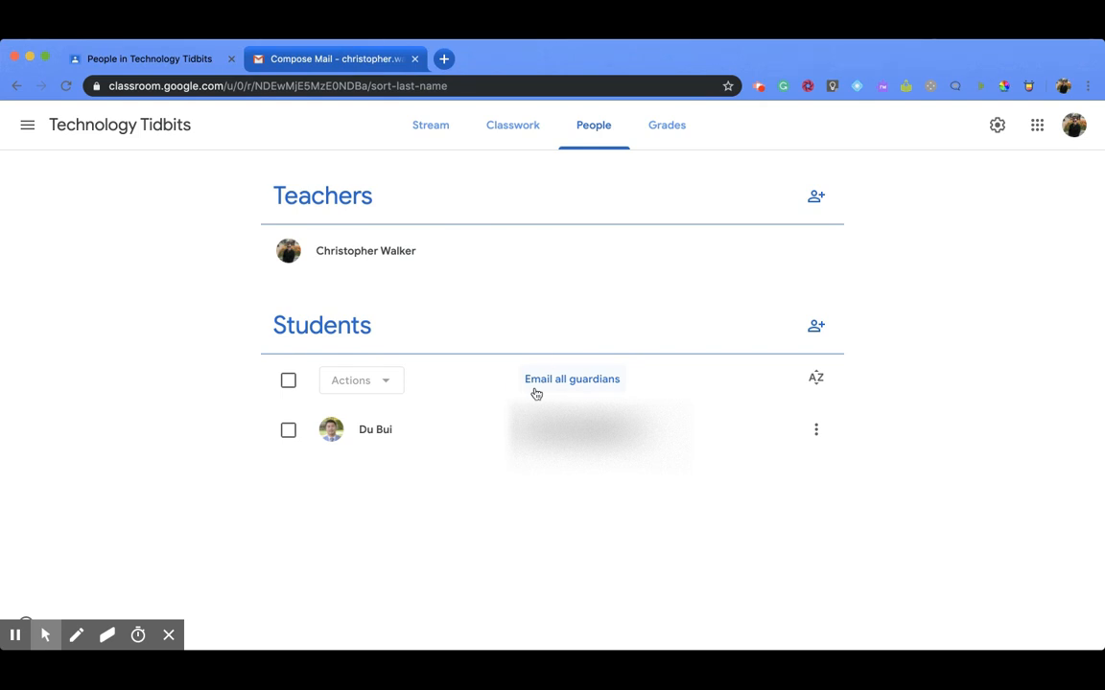
- Use the 'Email all guardians' link to open a Gmail draft to the guardians
left_click(572, 379)
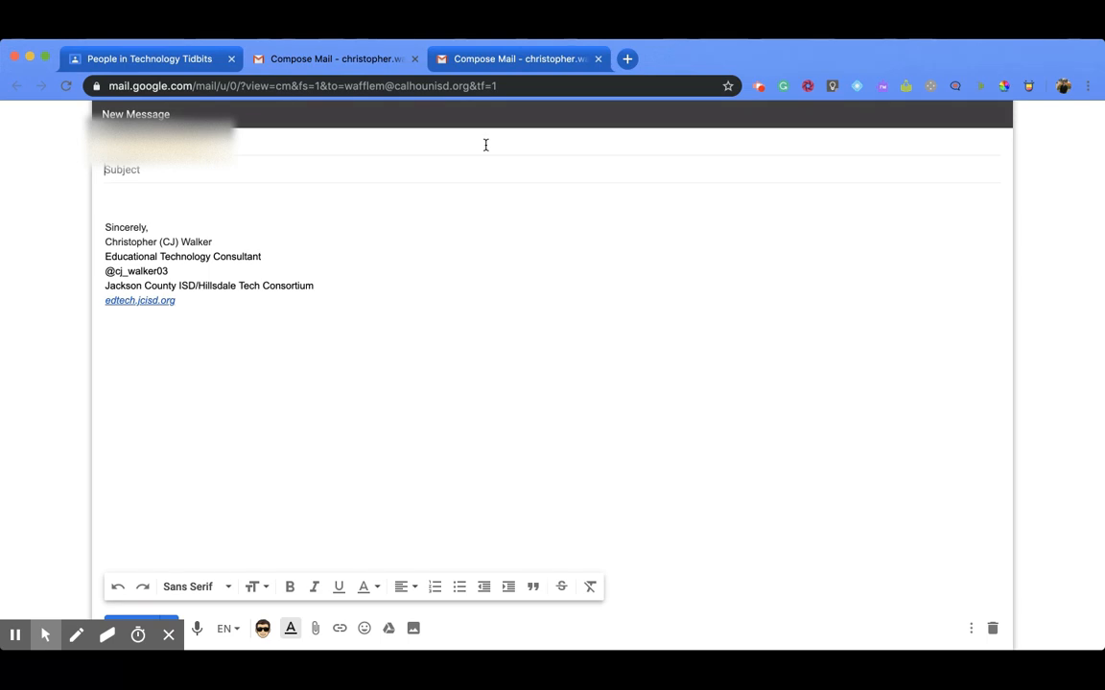
mouse_move(436, 135)
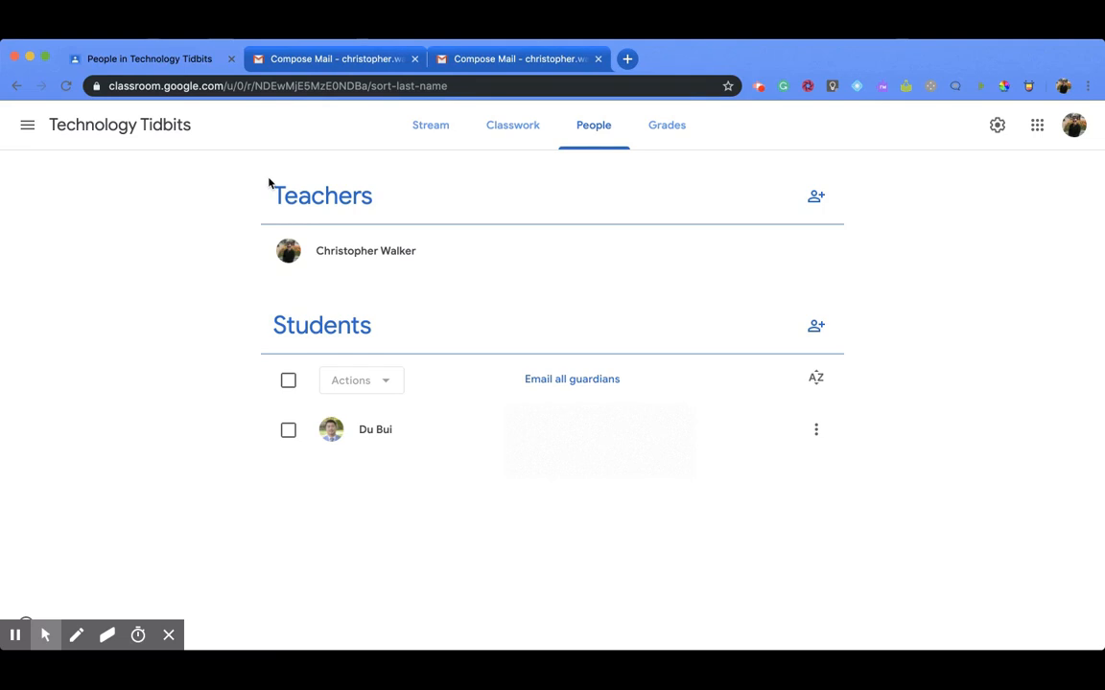
mouse_move(591, 317)
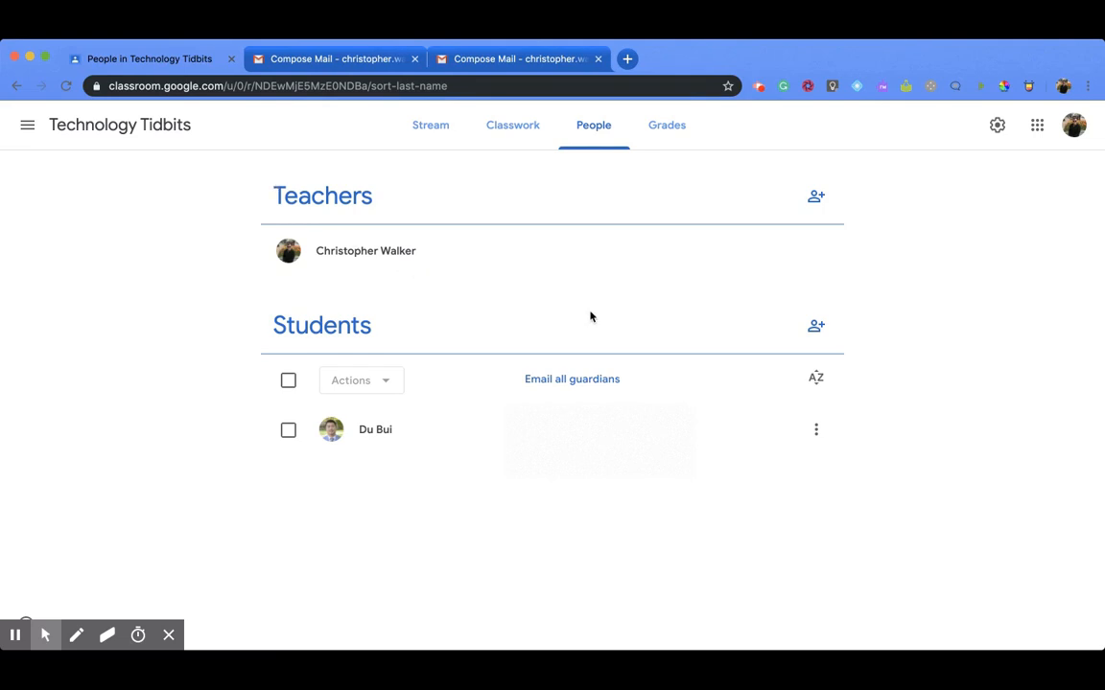
mouse_move(756, 388)
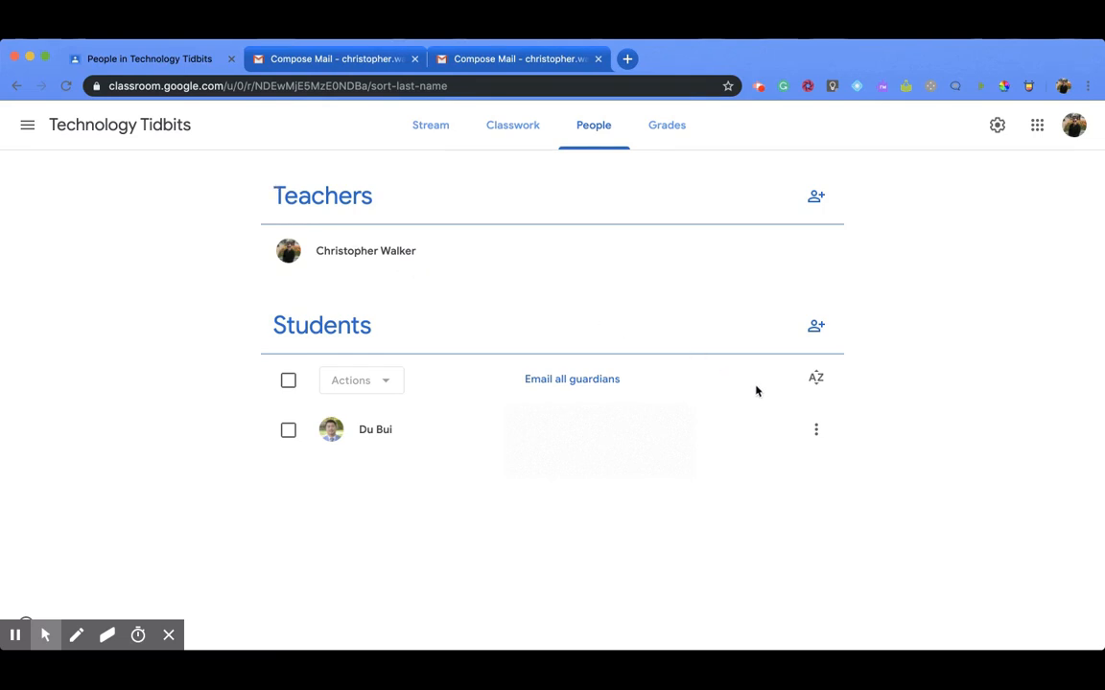
mouse_move(838, 409)
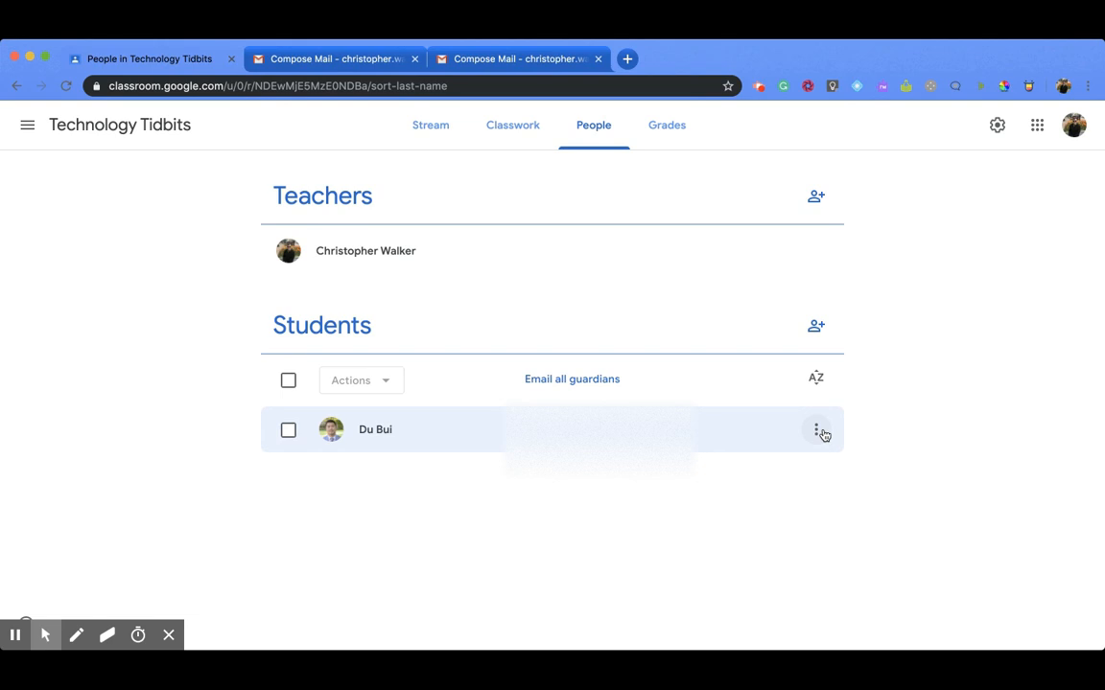
- Open the student row's three-dot menu showing Email student and Email guardians
left_click(815, 429)
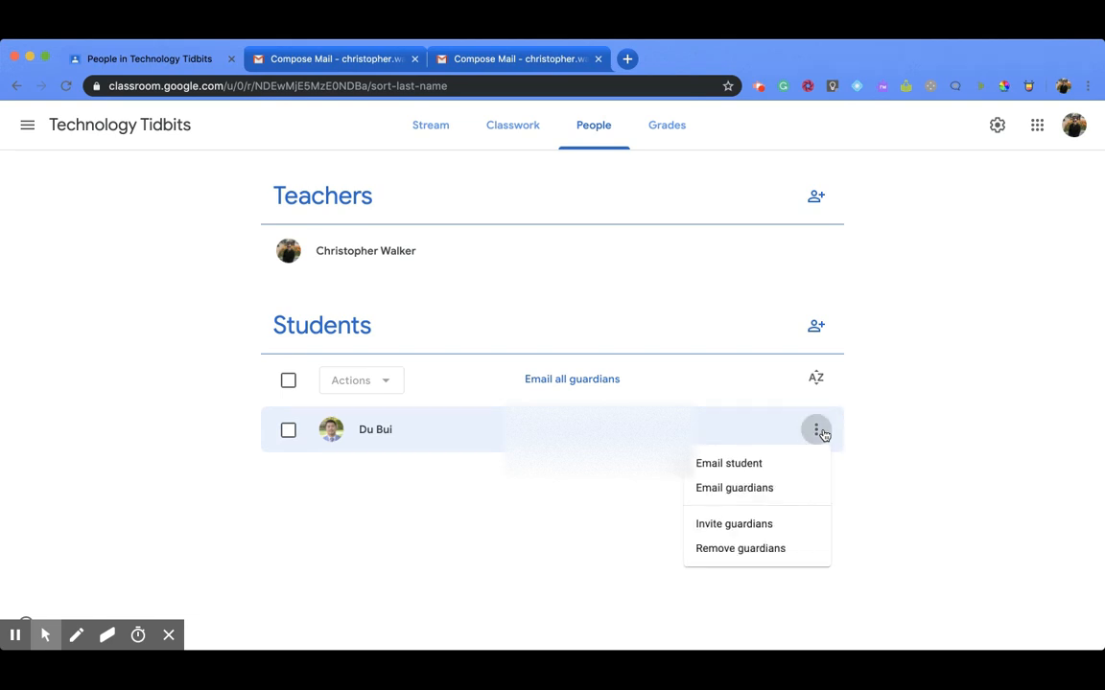
mouse_move(798, 470)
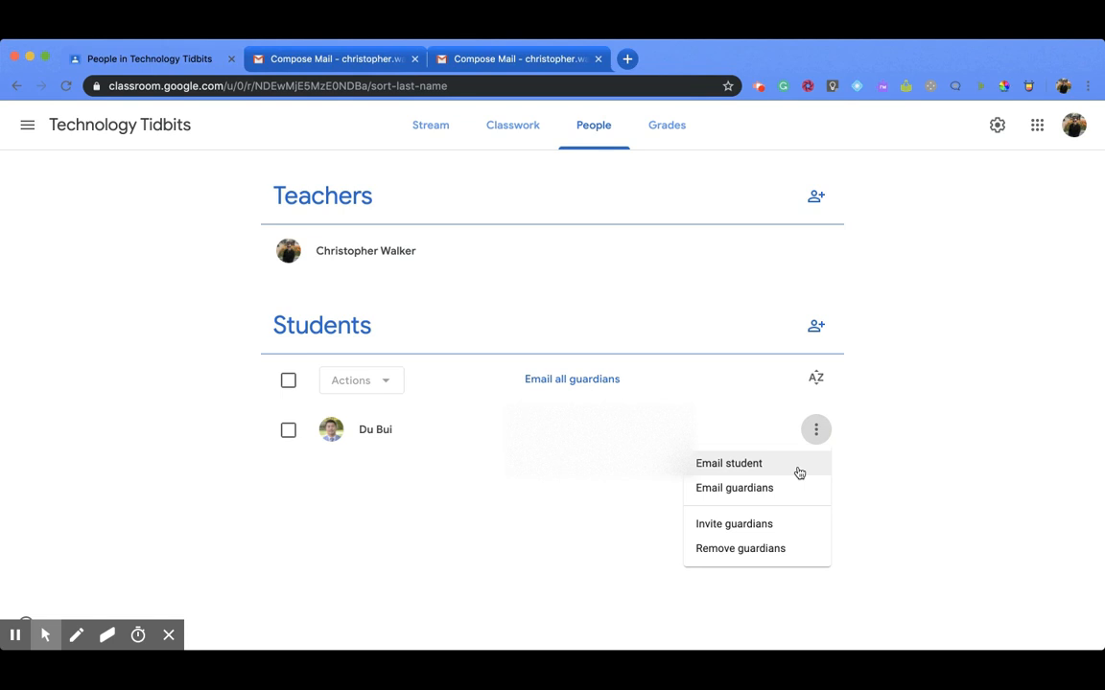
mouse_move(796, 499)
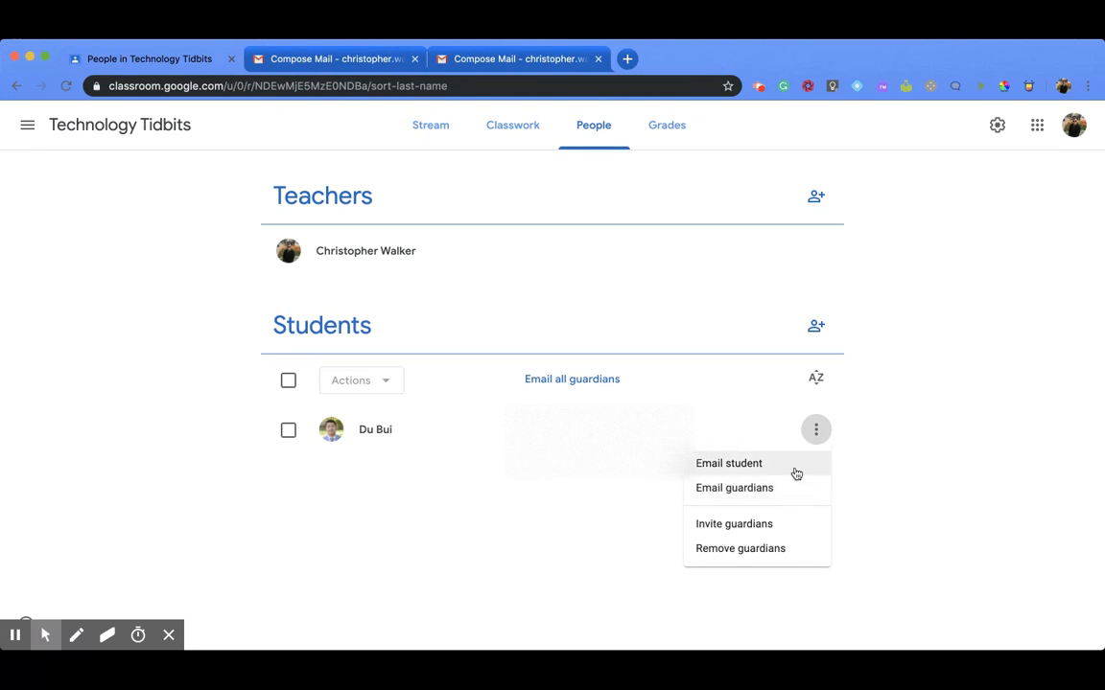
mouse_move(801, 493)
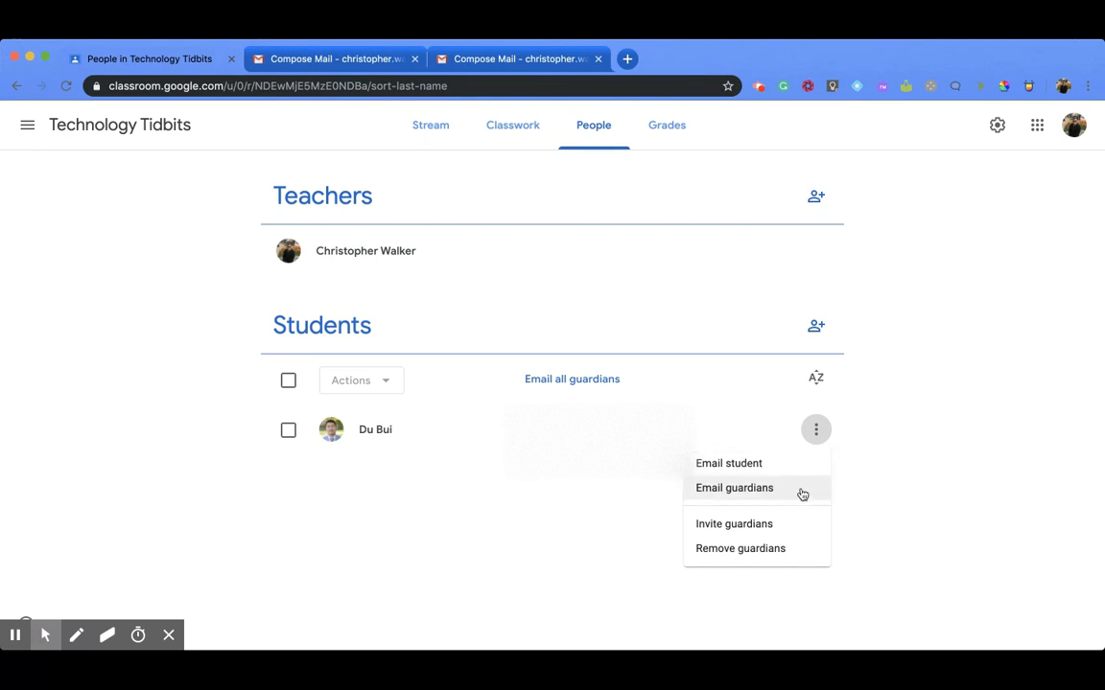
mouse_move(890, 347)
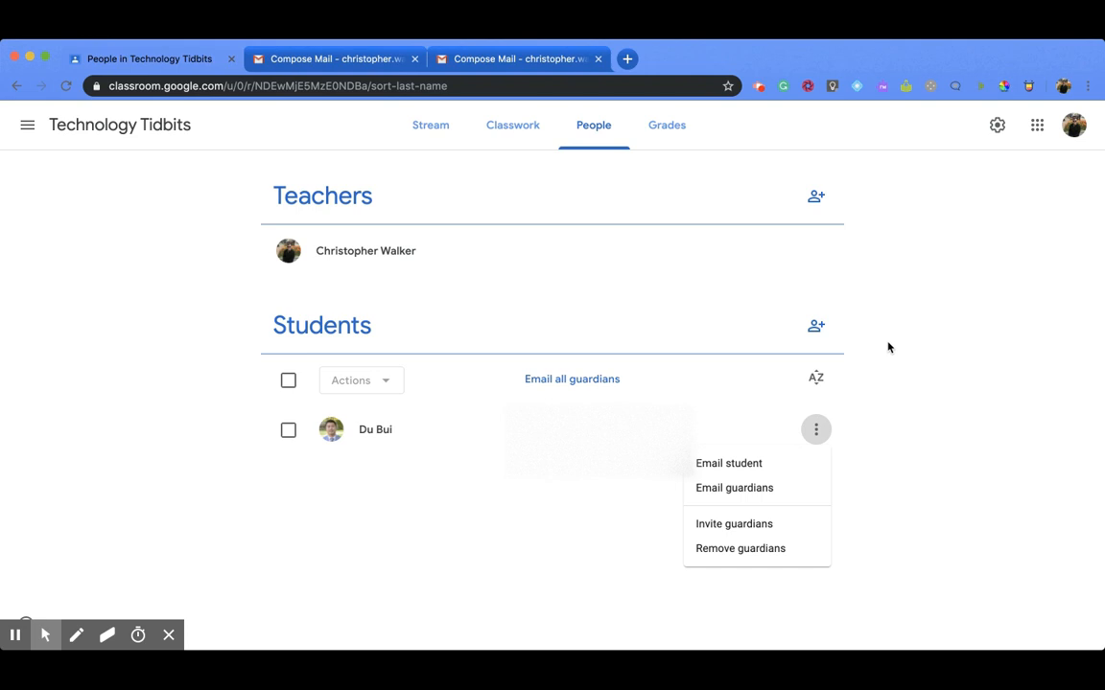
mouse_move(883, 334)
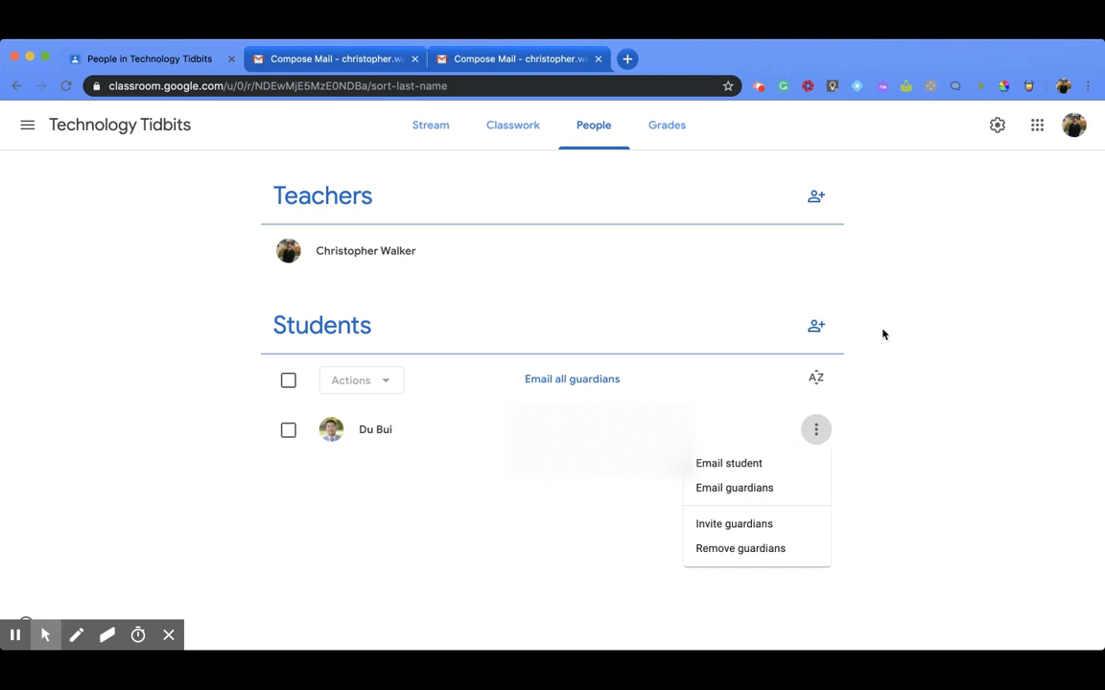